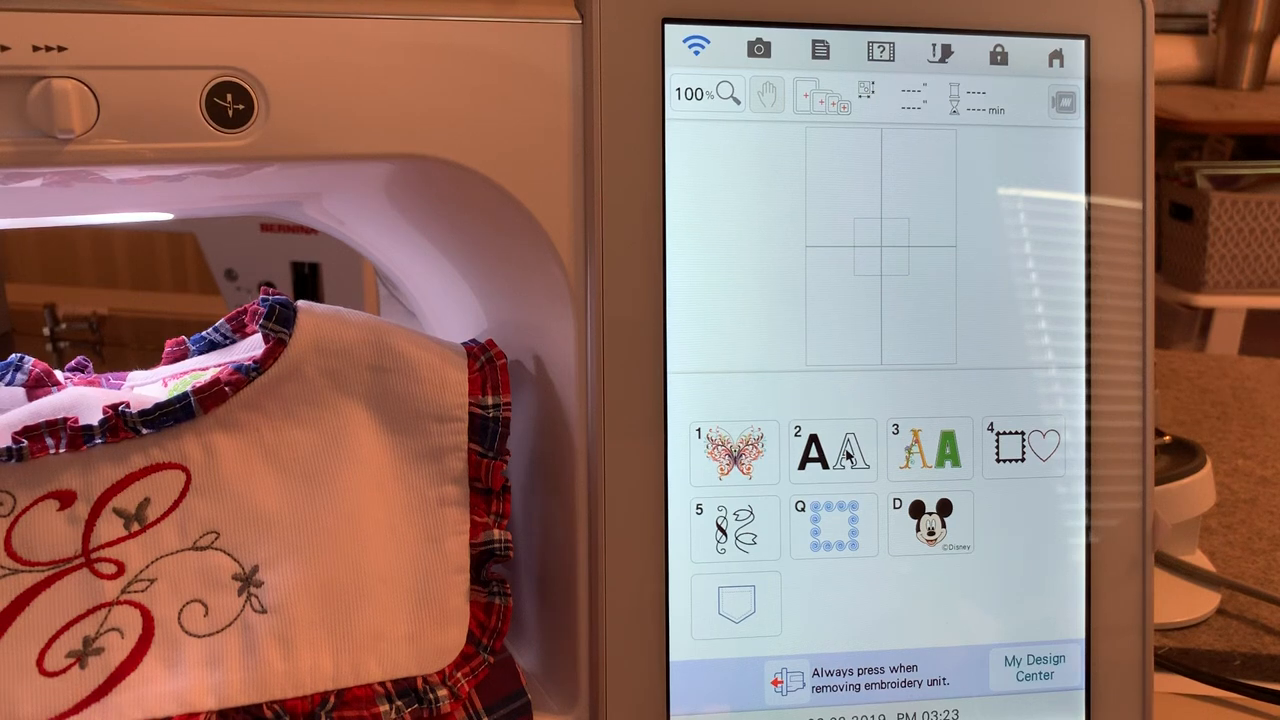
Step: Add the red script monogram letter E from alphabet style 04 to the design
left_click(832, 449)
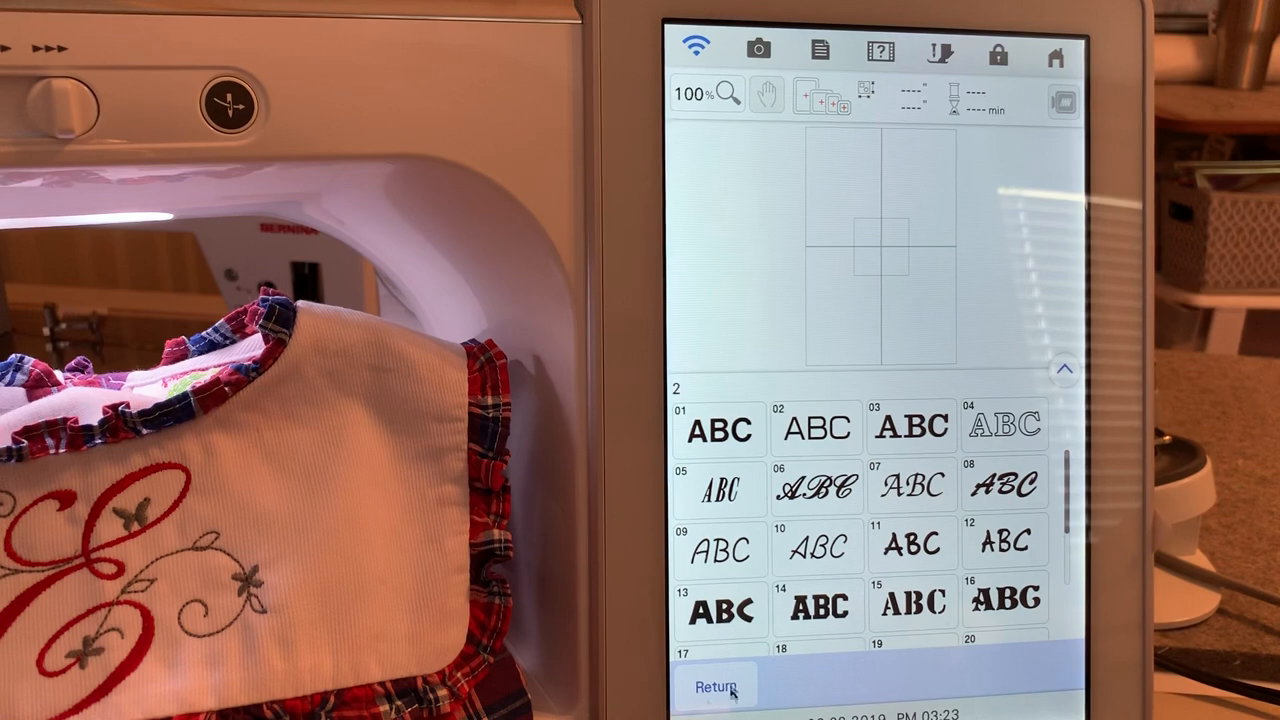
left_click(714, 687)
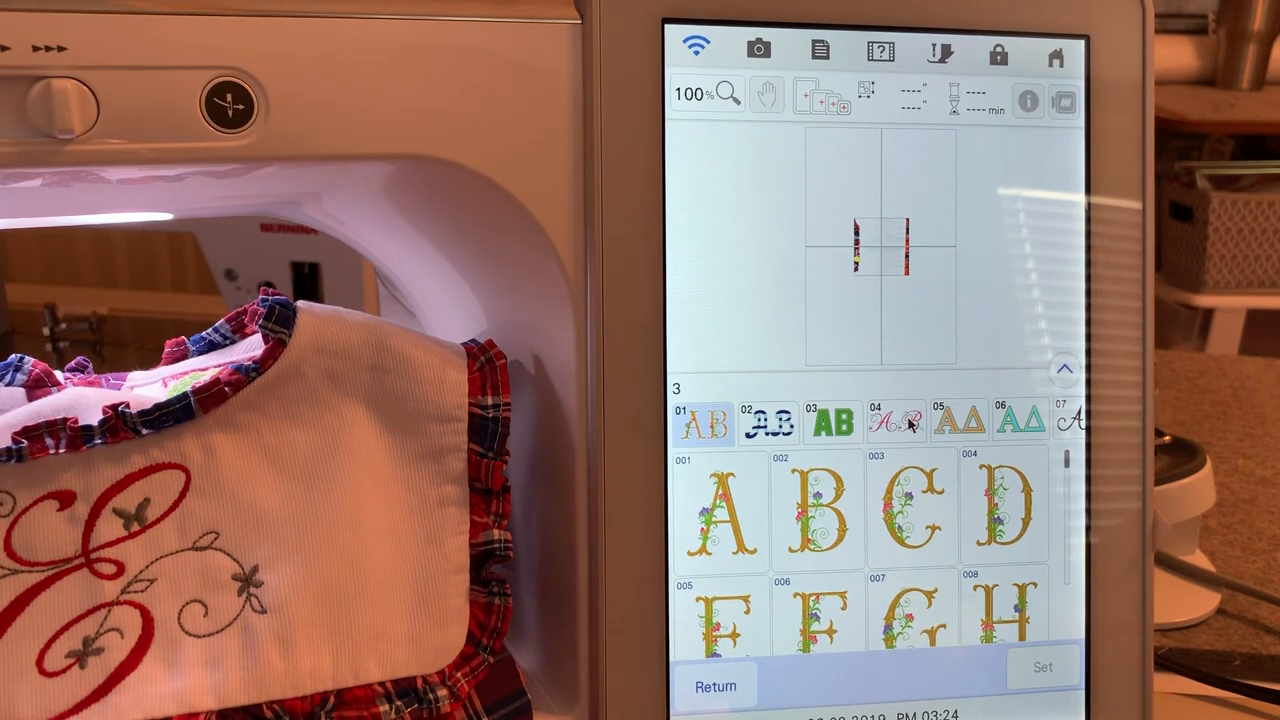
left_click(832, 421)
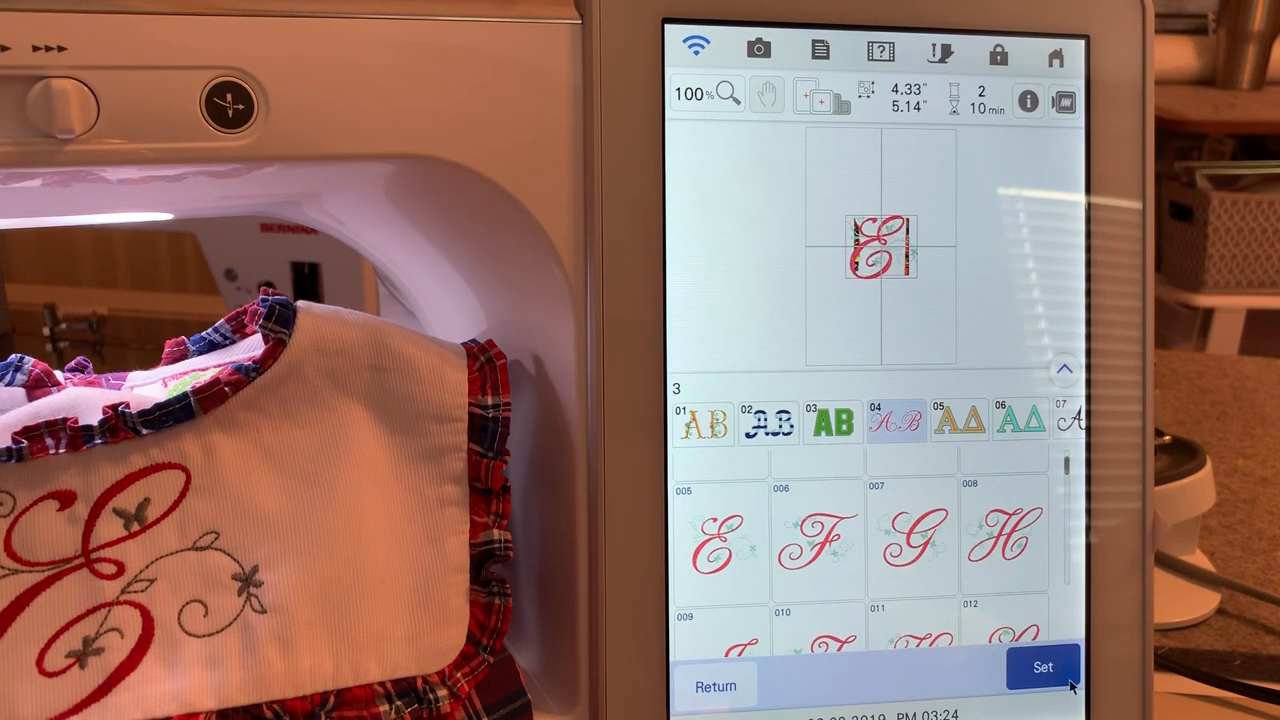
left_click(1042, 666)
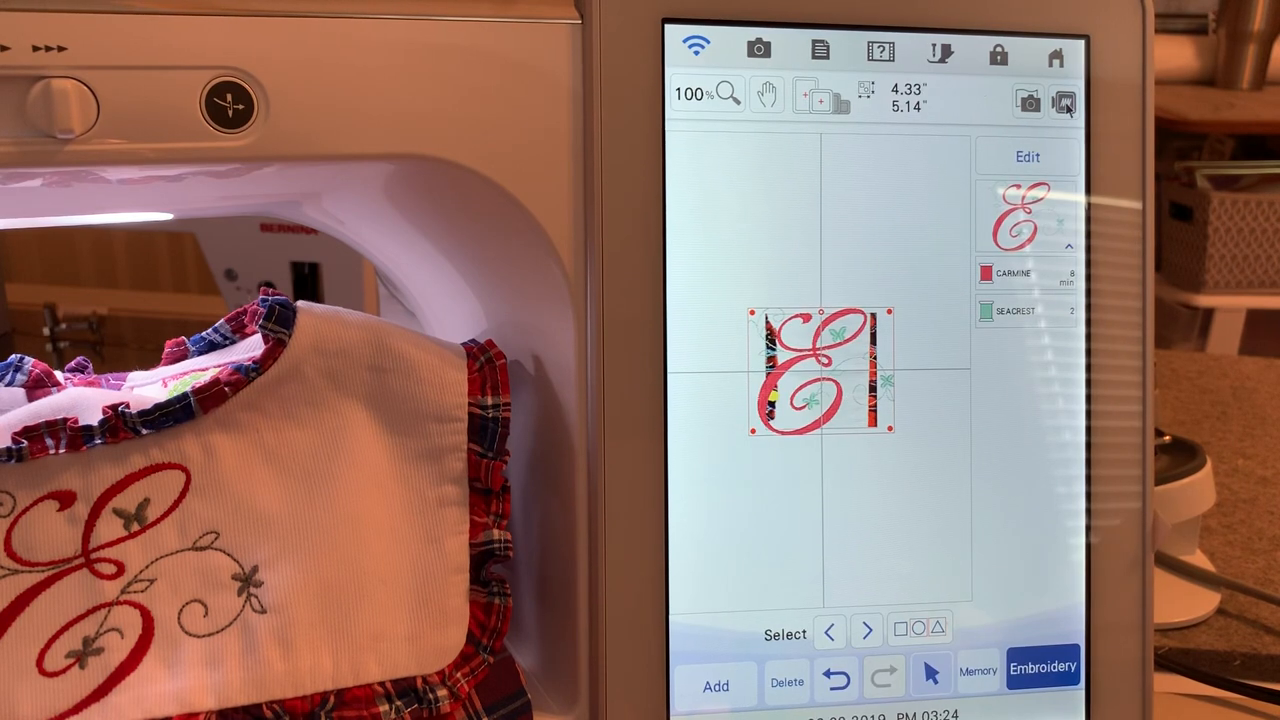
left_click(1063, 101)
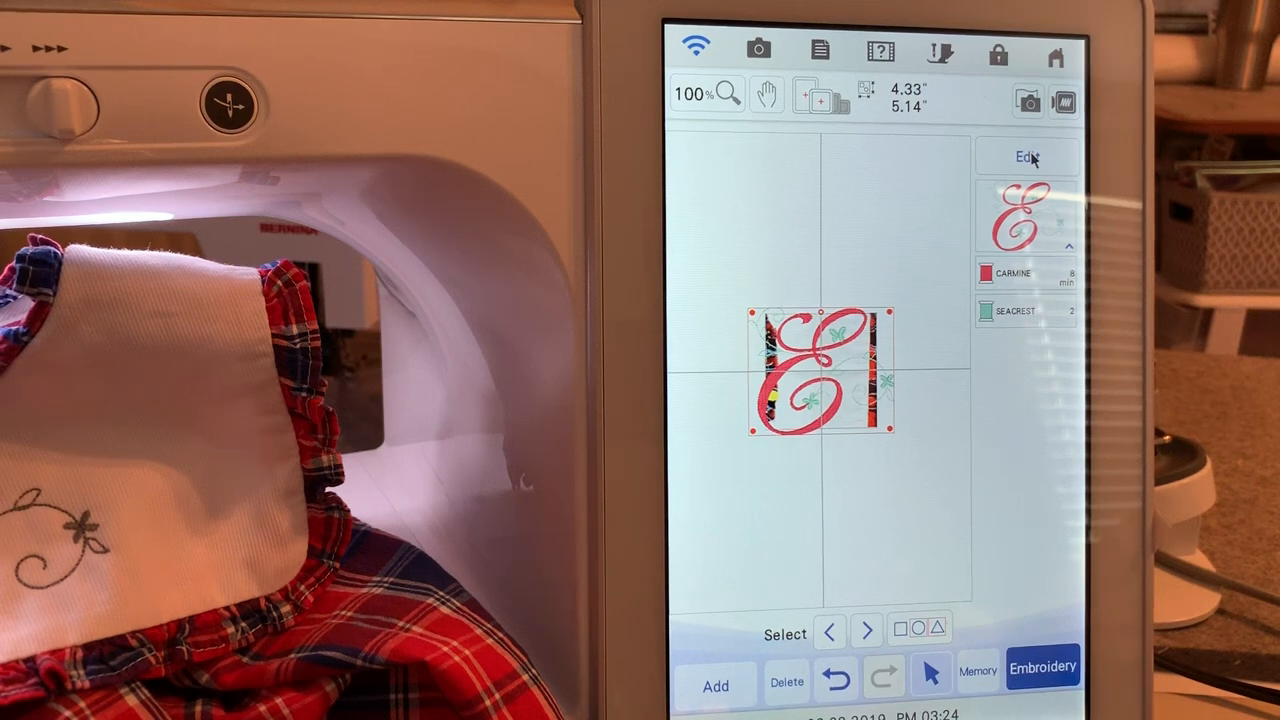
Step: Resize the letter E with recalculated stitches to about 2.59 x 3.09 inches
left_click(1027, 157)
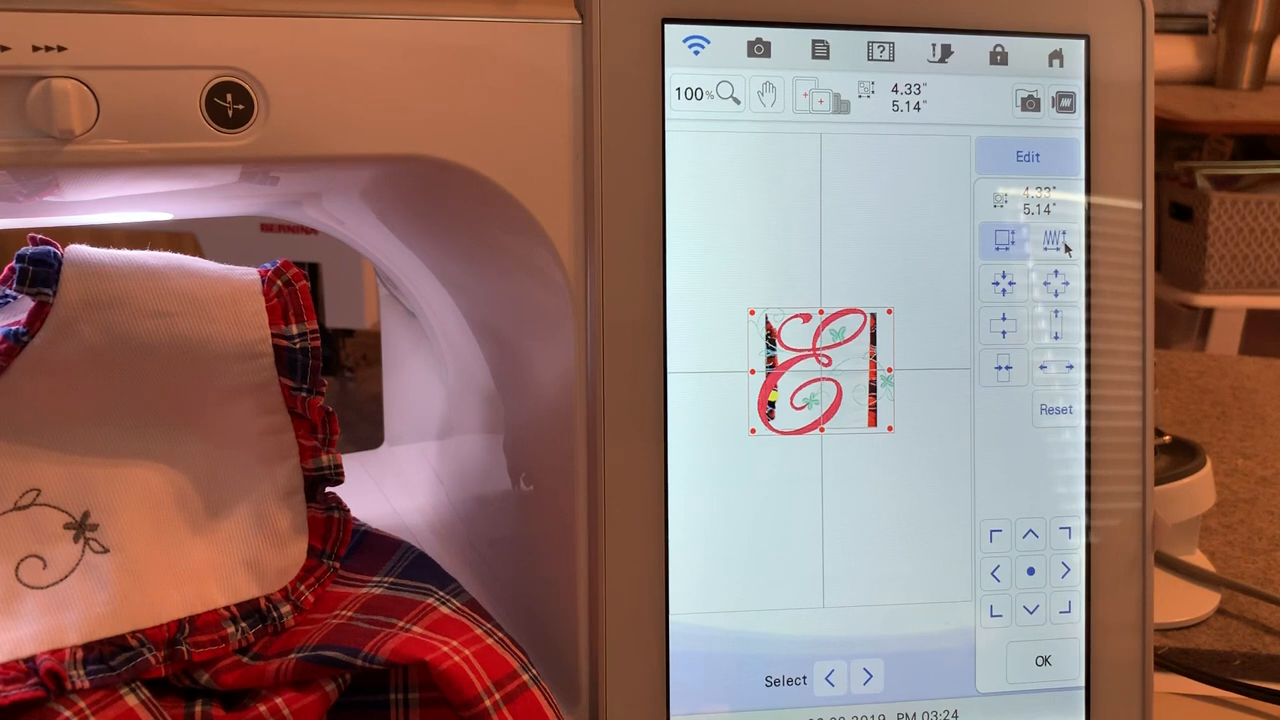
left_click(1055, 410)
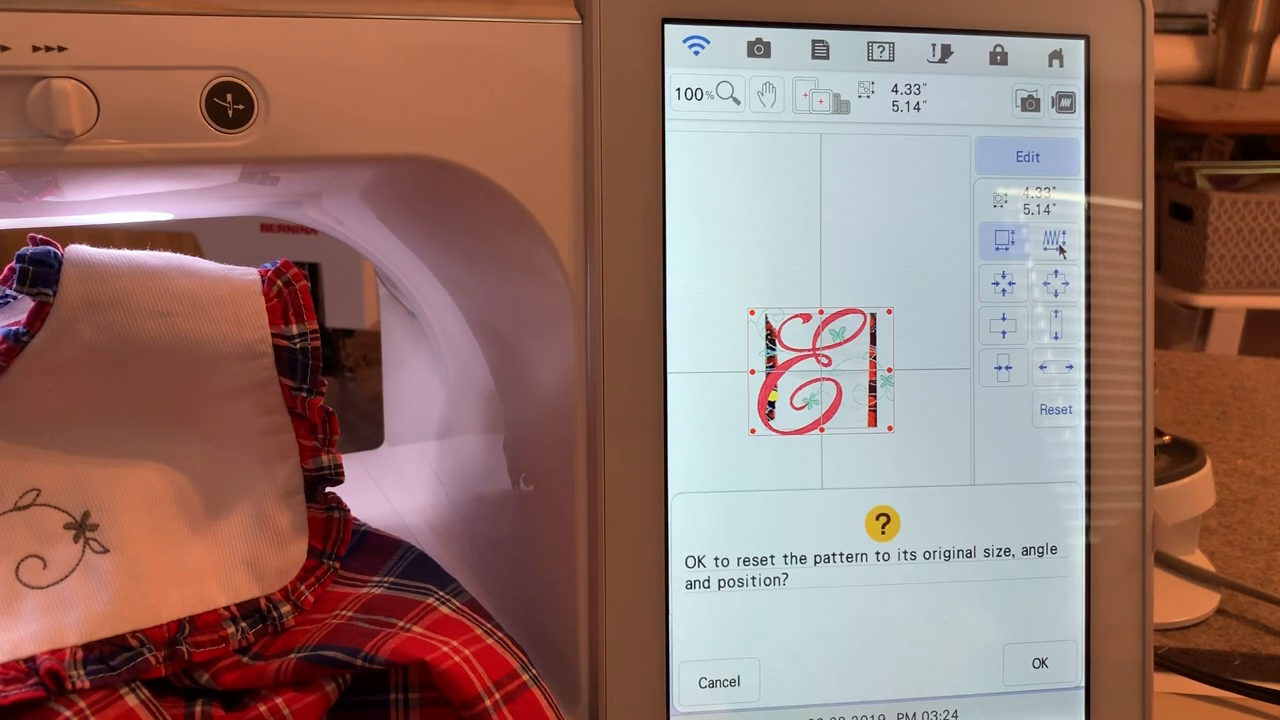
left_click(1040, 663)
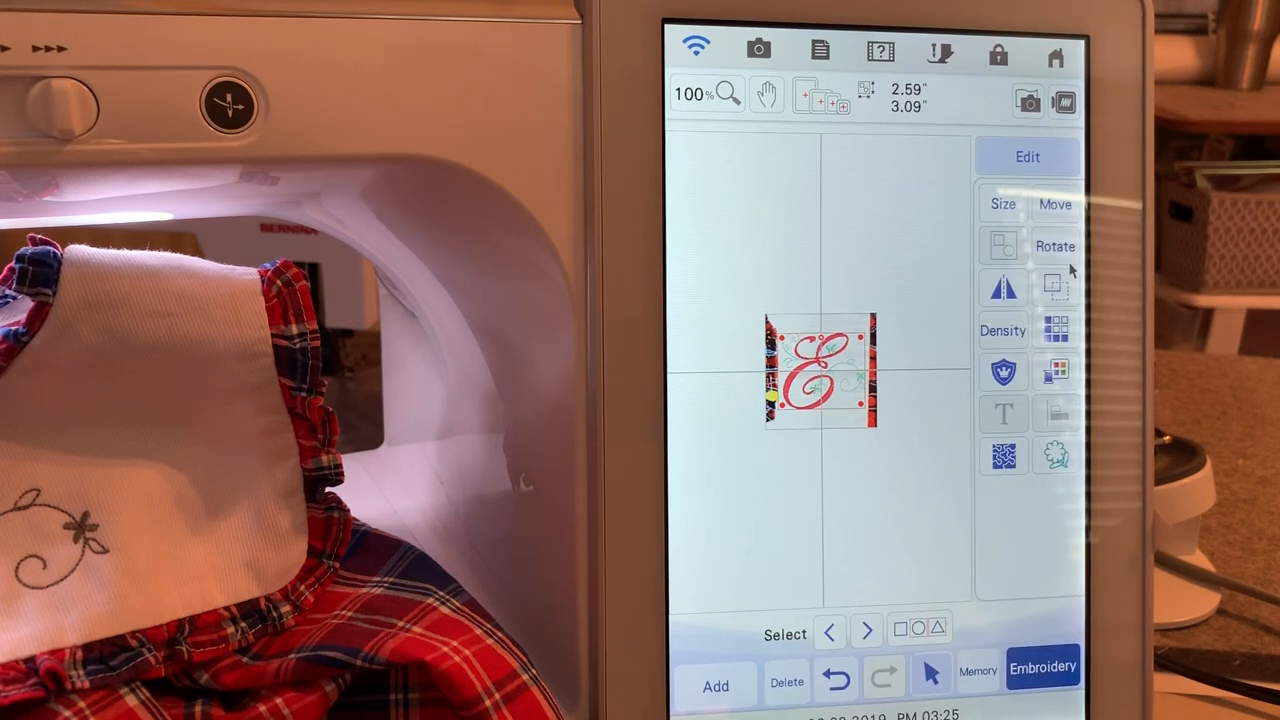
Step: Rotate the letter E 90° left to 270° and go to the embroidery screen
left_click(1054, 246)
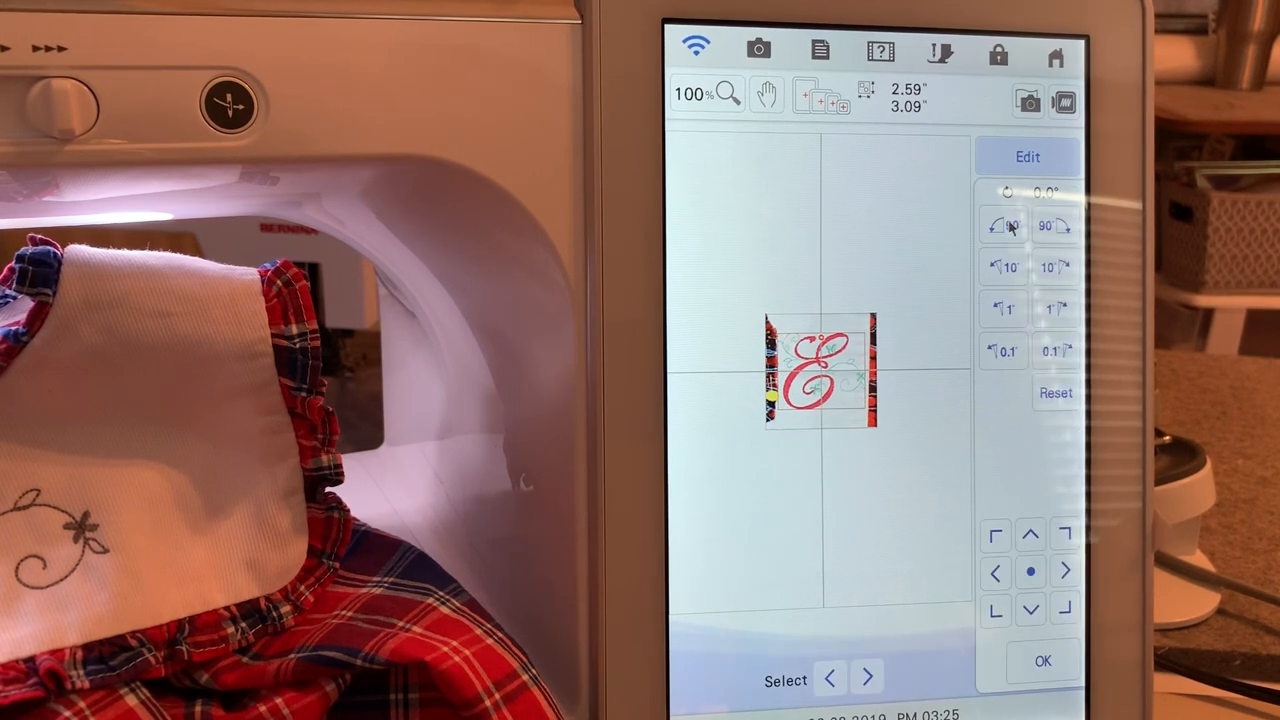
left_click(1005, 225)
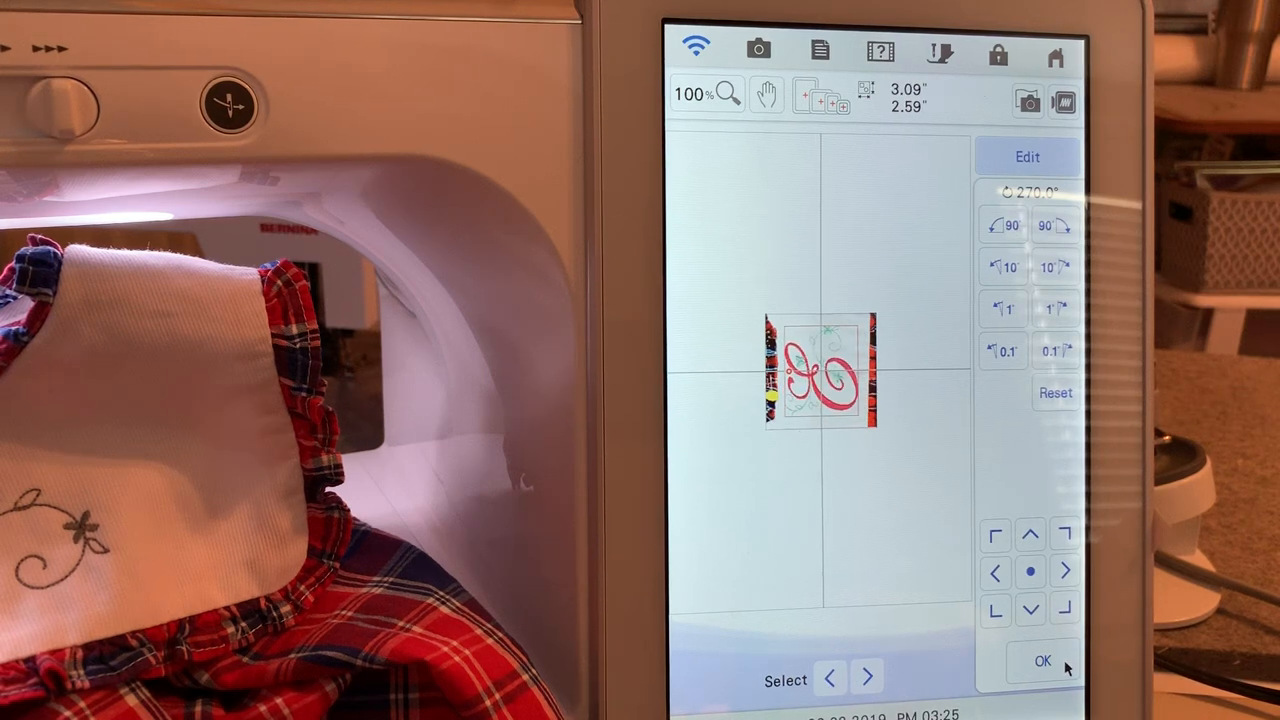
left_click(1041, 661)
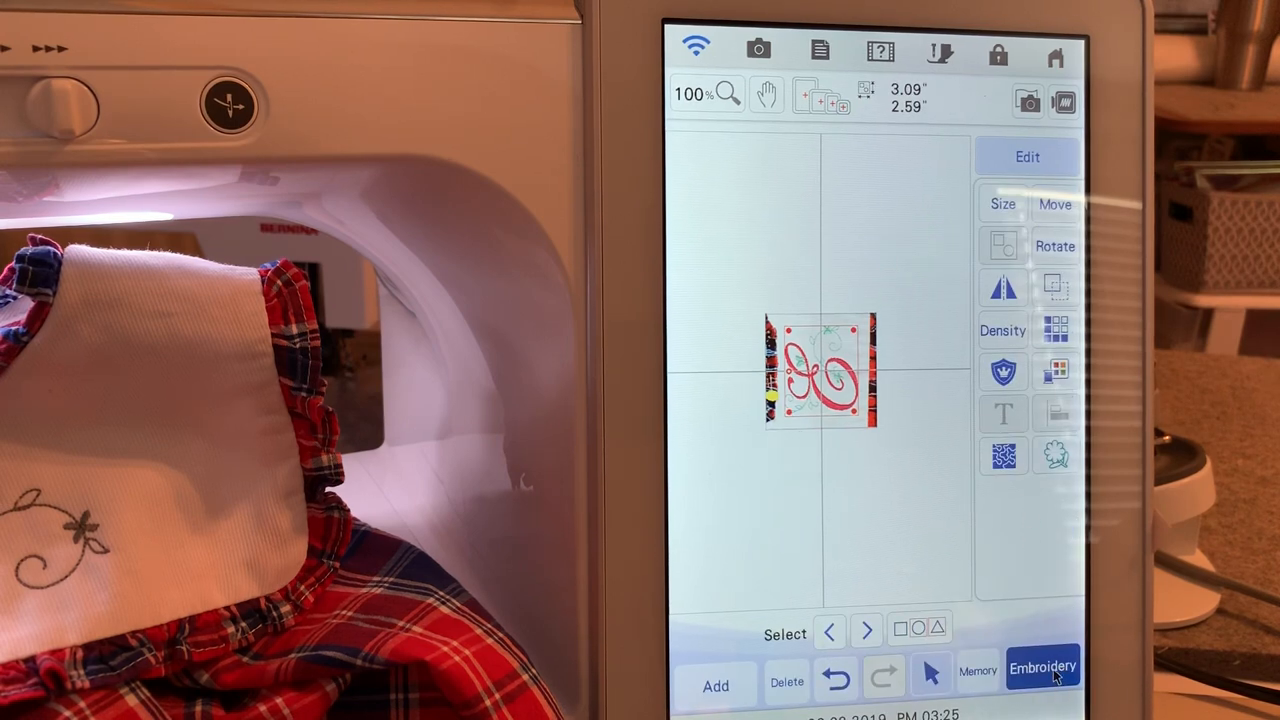
left_click(1043, 667)
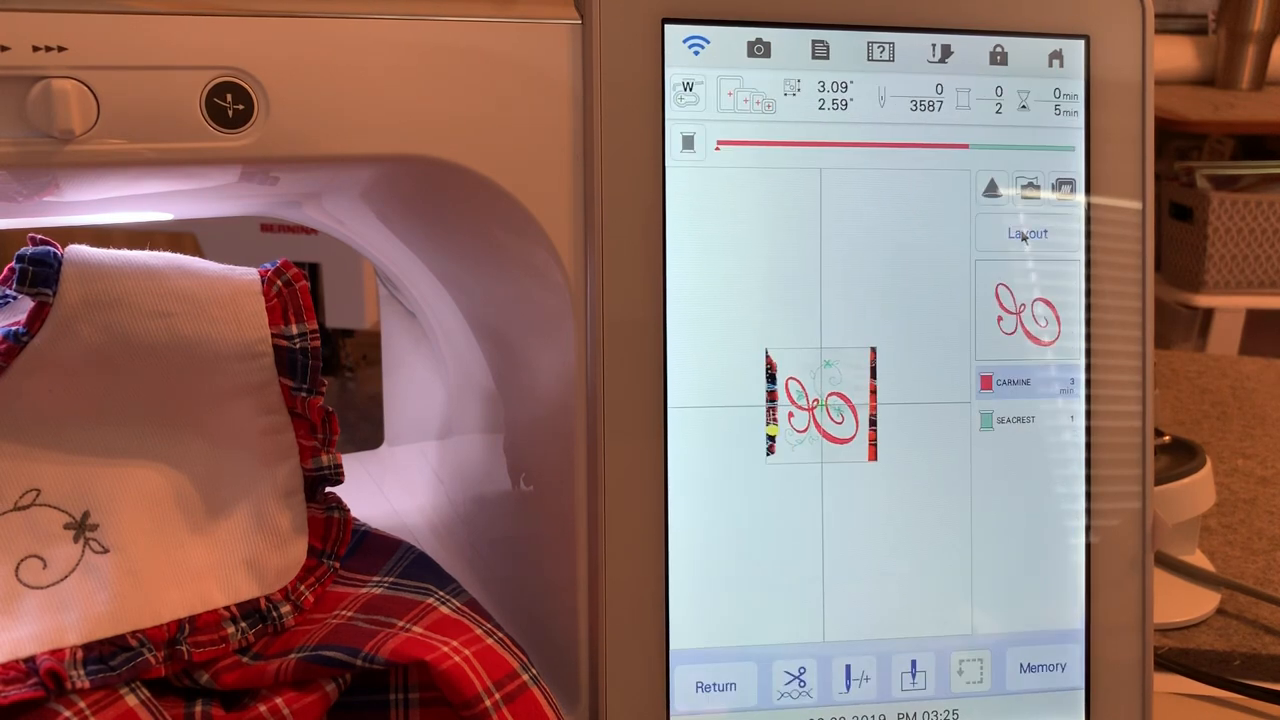
Step: Return to editing and add a basting box, giving 3.48 x 2.99 inches
left_click(1026, 233)
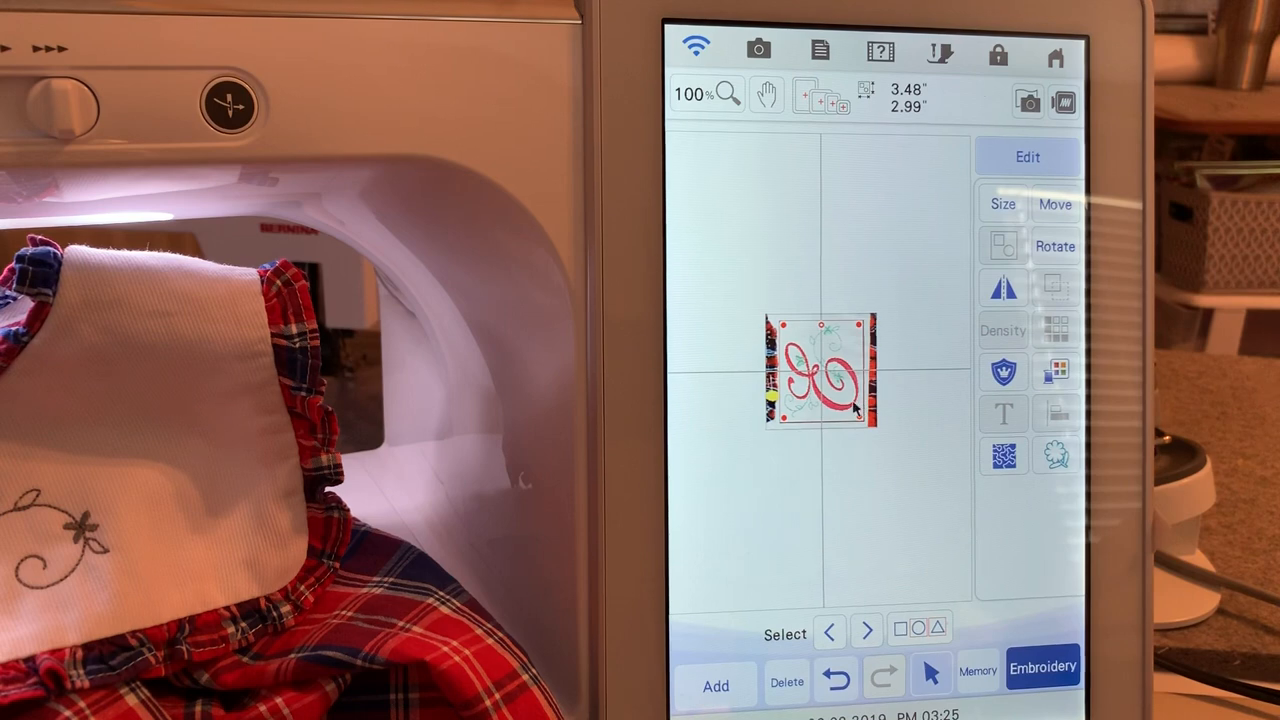
Step: Tilt the boxed letter design an extra 2 degrees to about 3.57 x 3.11 inches
left_click(1055, 246)
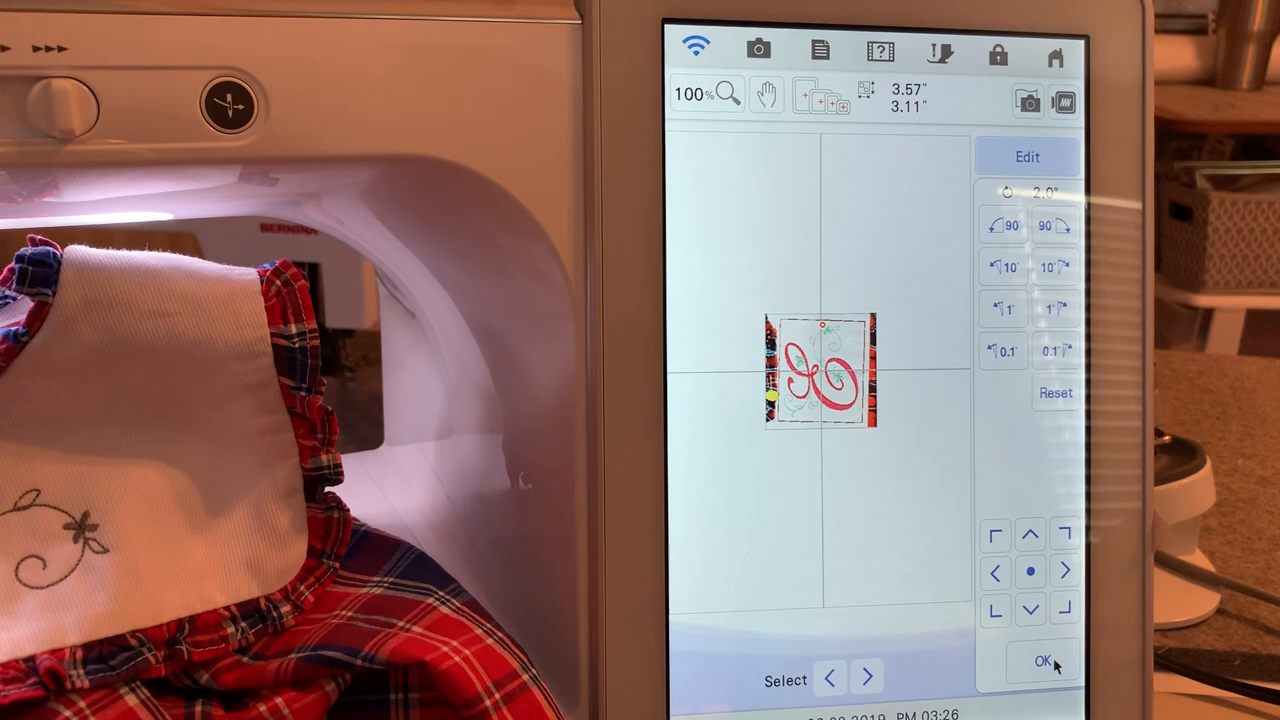
left_click(1043, 661)
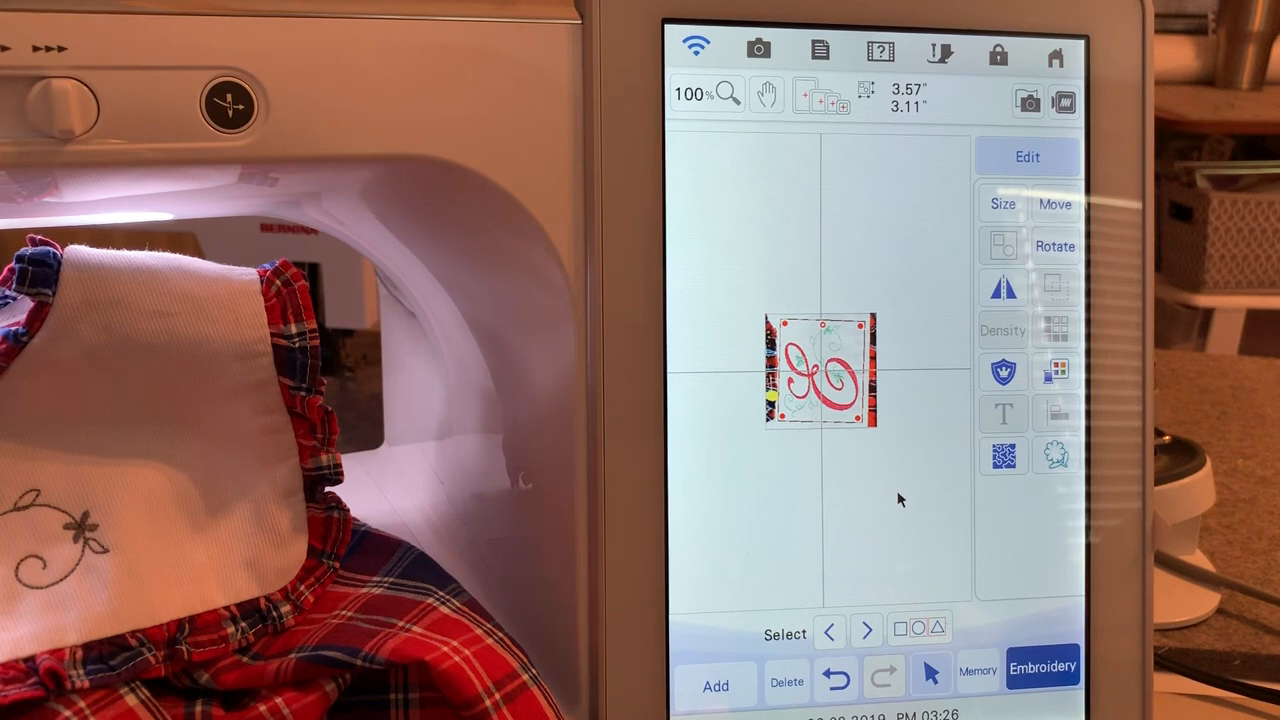
mouse_move(1070, 378)
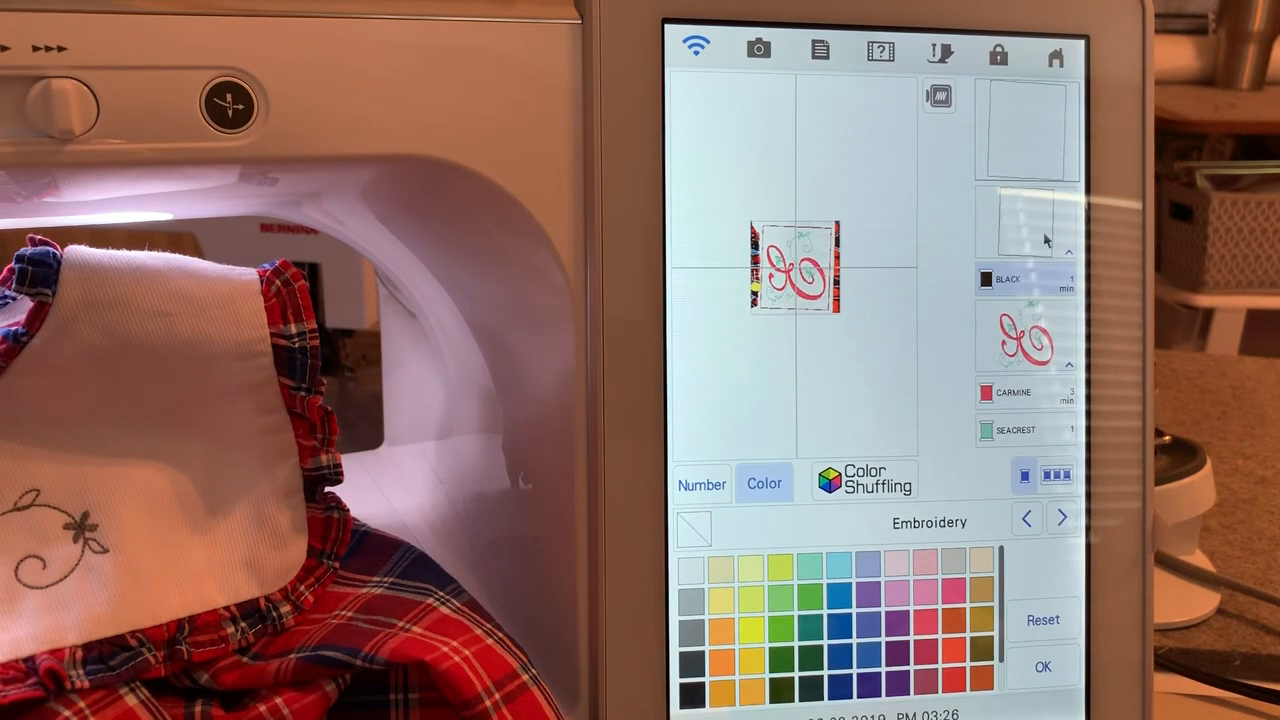
Step: Replace the carmine thread with Isacord 1904 Deep Scarlet by number
left_click(1025, 392)
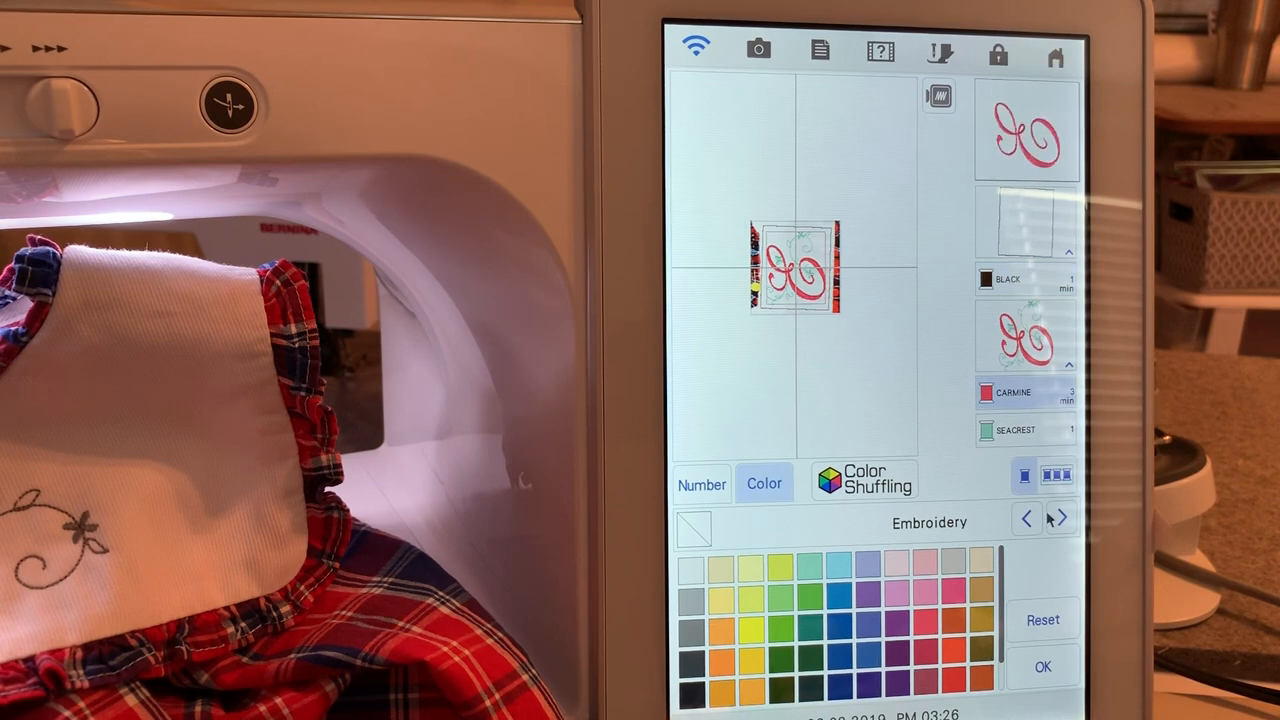
left_click(1060, 518)
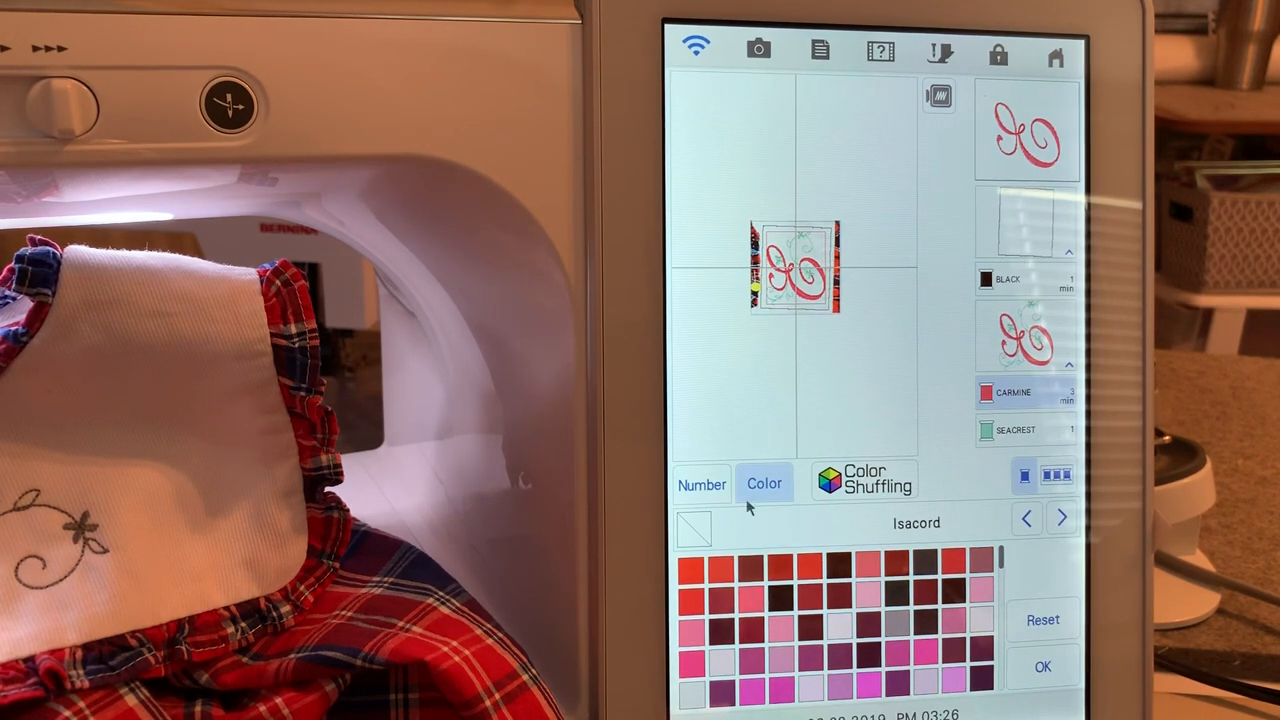
left_click(701, 484)
type("1904")
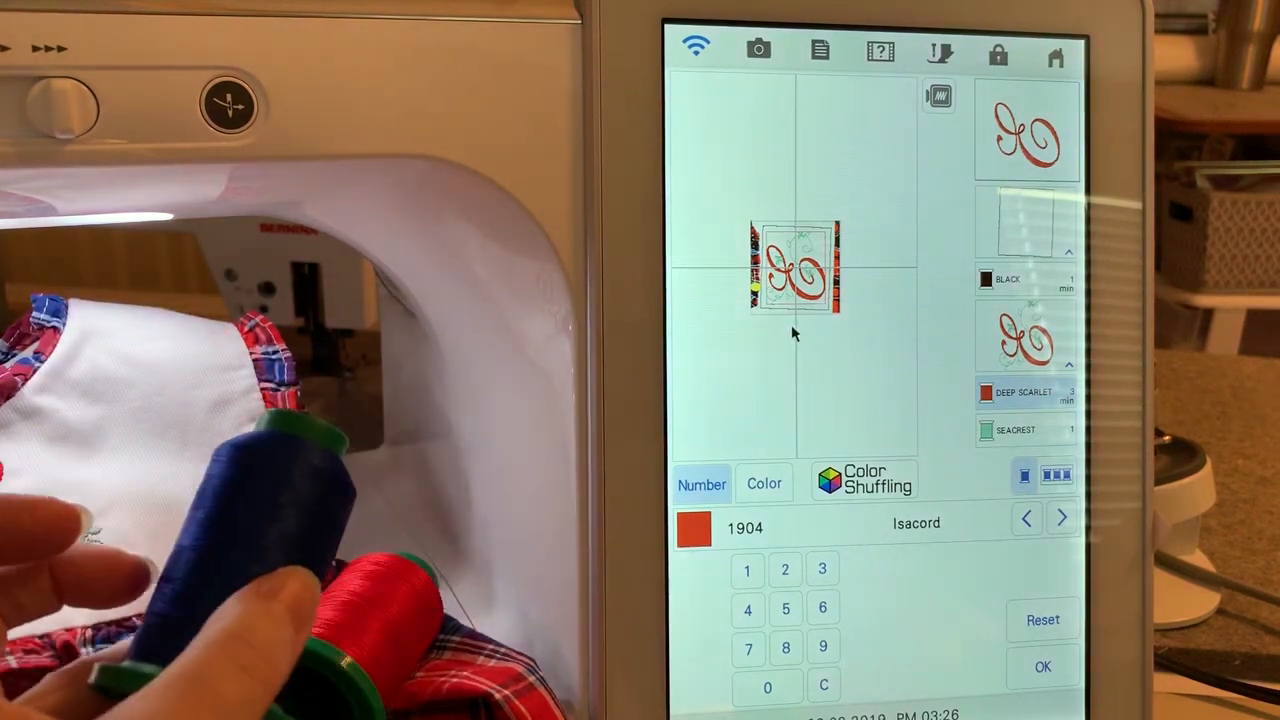
Step: Change the seacrest leaf thread to Isacord 4073 Cool Gray
left_click(1020, 430)
type("4073")
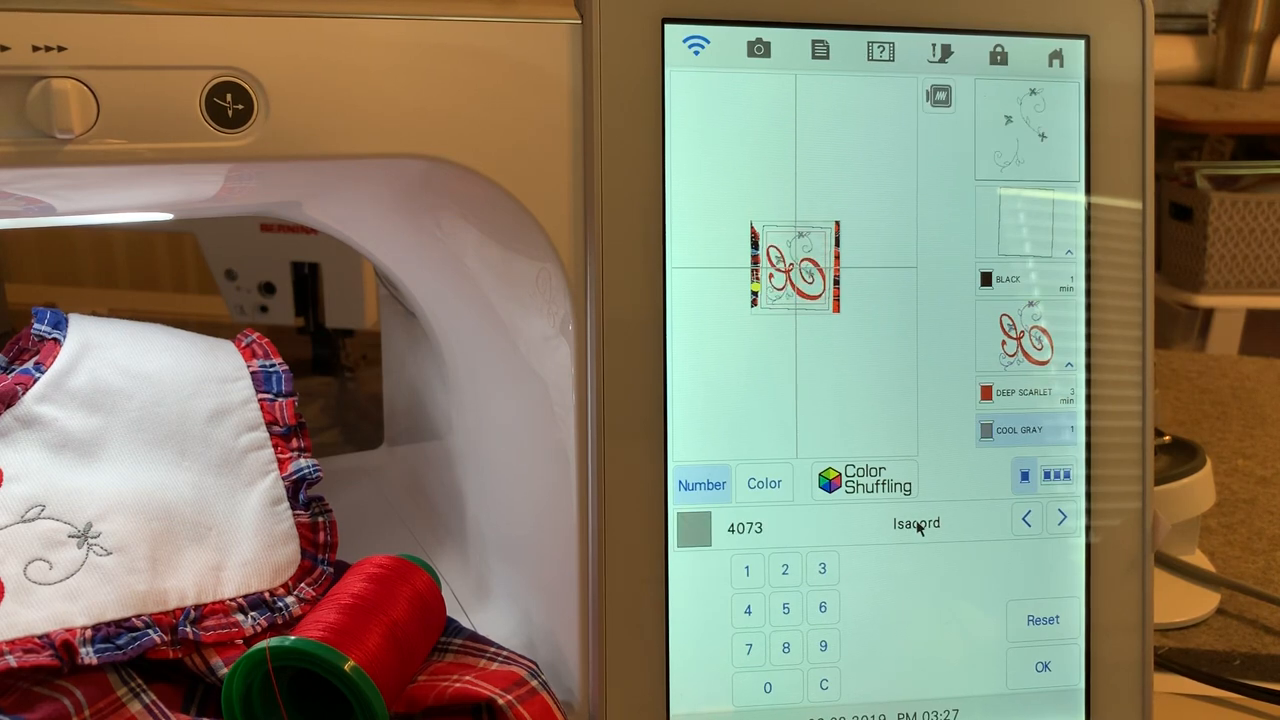
mouse_move(825, 390)
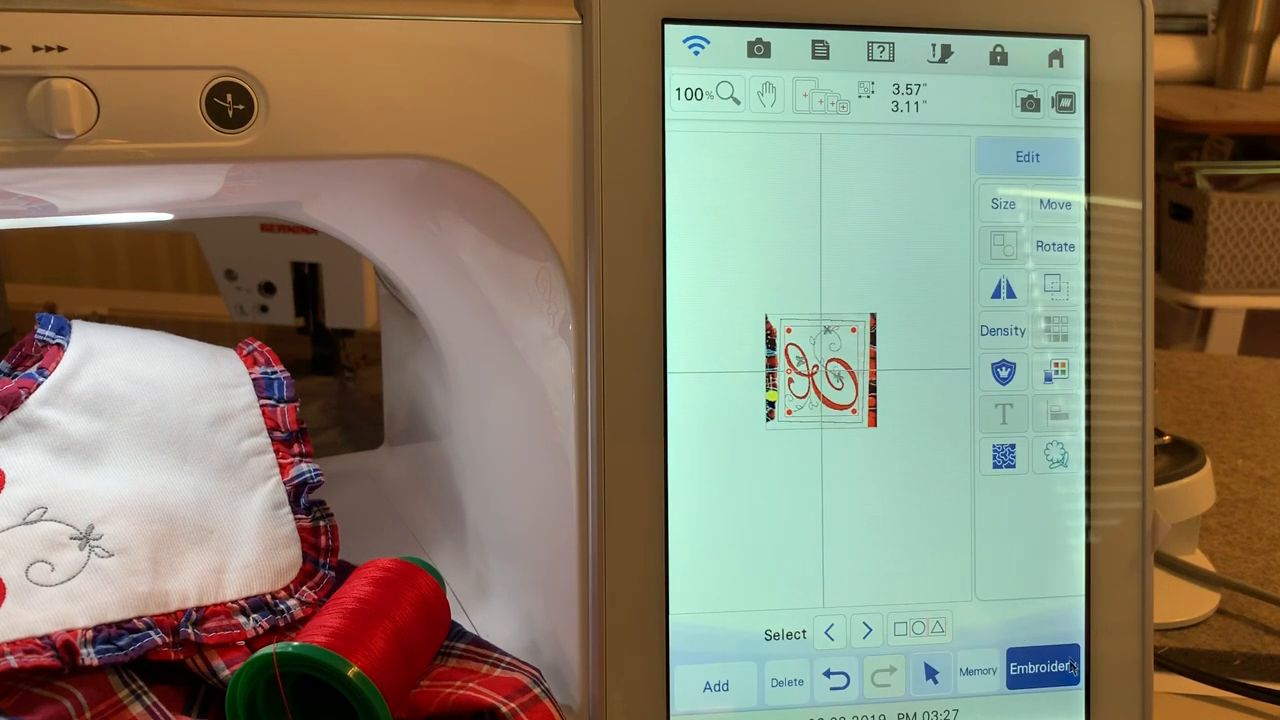
Step: Load the 3,633-stitch design on the embroidery screen and project it onto the collar
left_click(1043, 670)
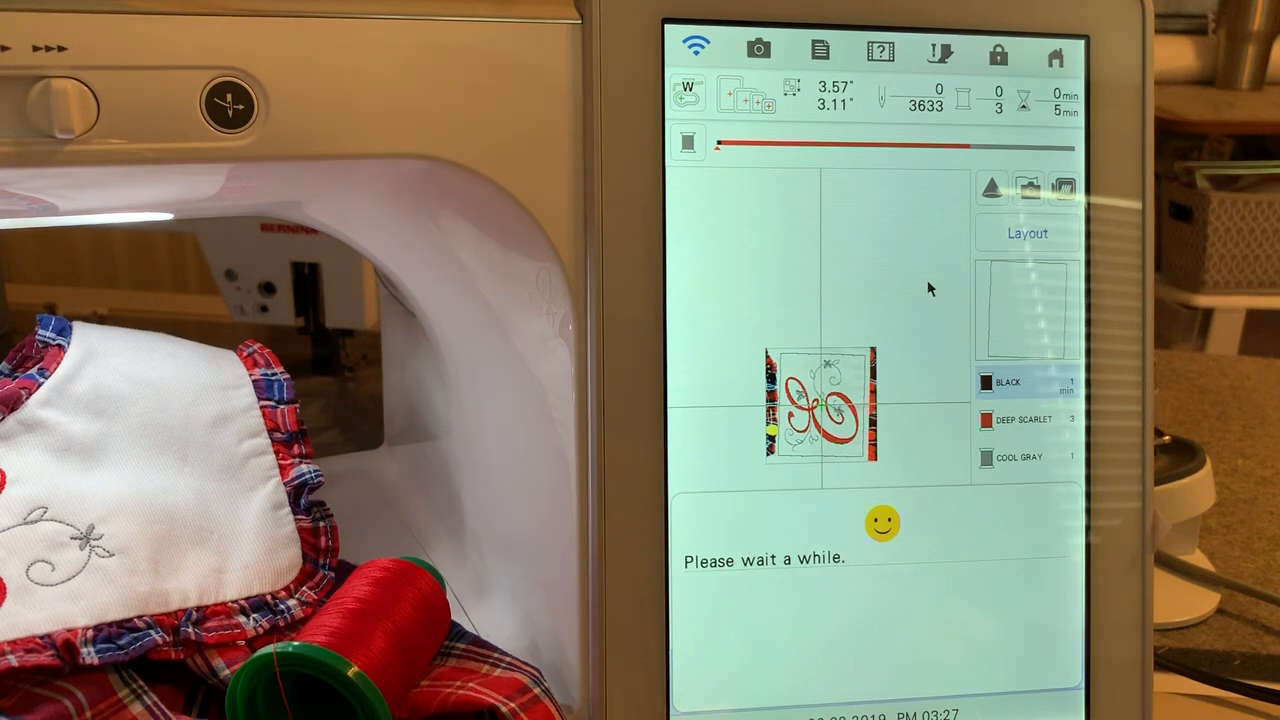
left_click(757, 51)
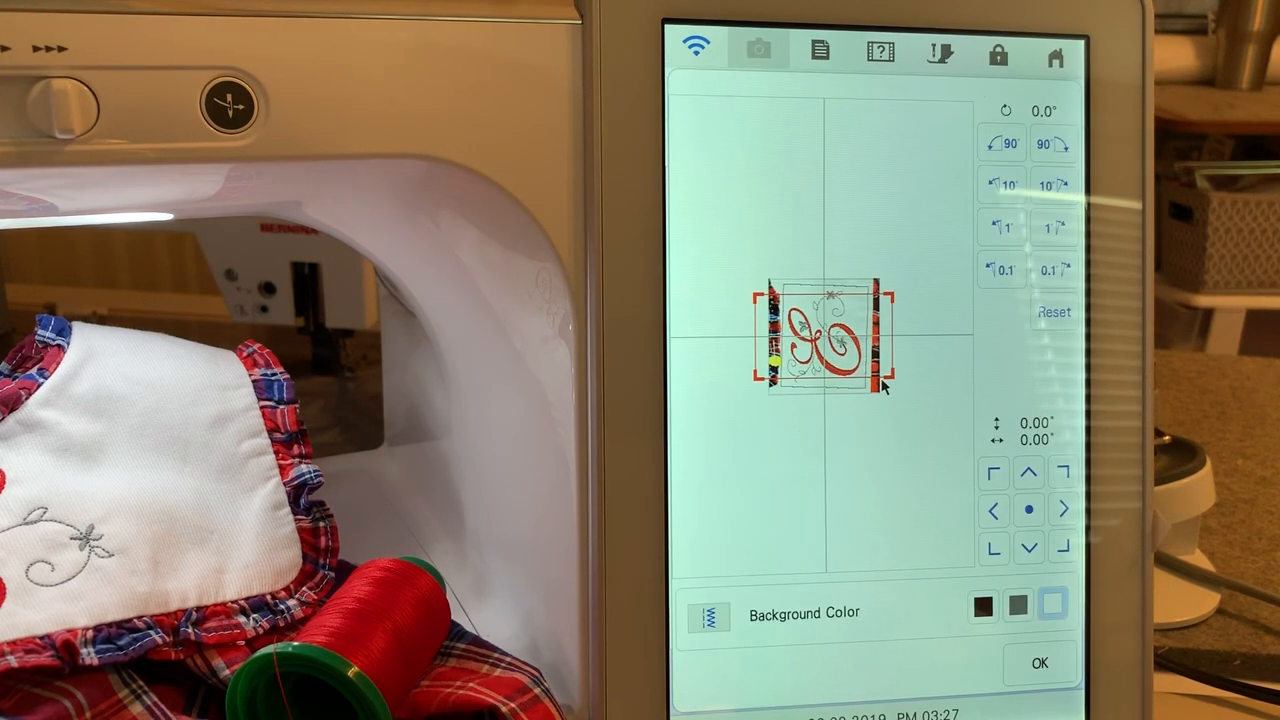